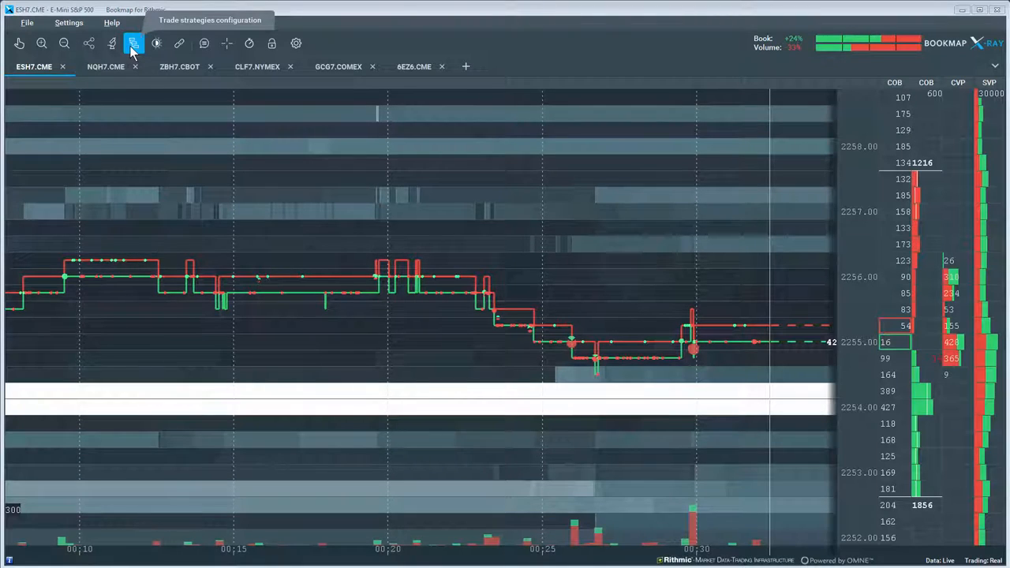
# - Bring up the Select strategy file picker from the ESH7.CME strategies configuration
pyautogui.click(133, 45)
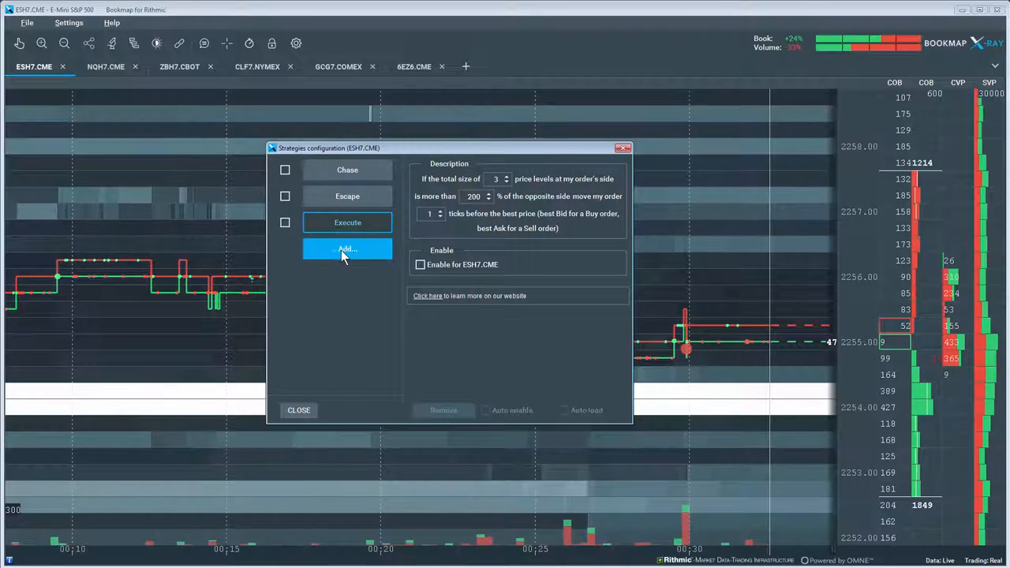
pyautogui.click(347, 249)
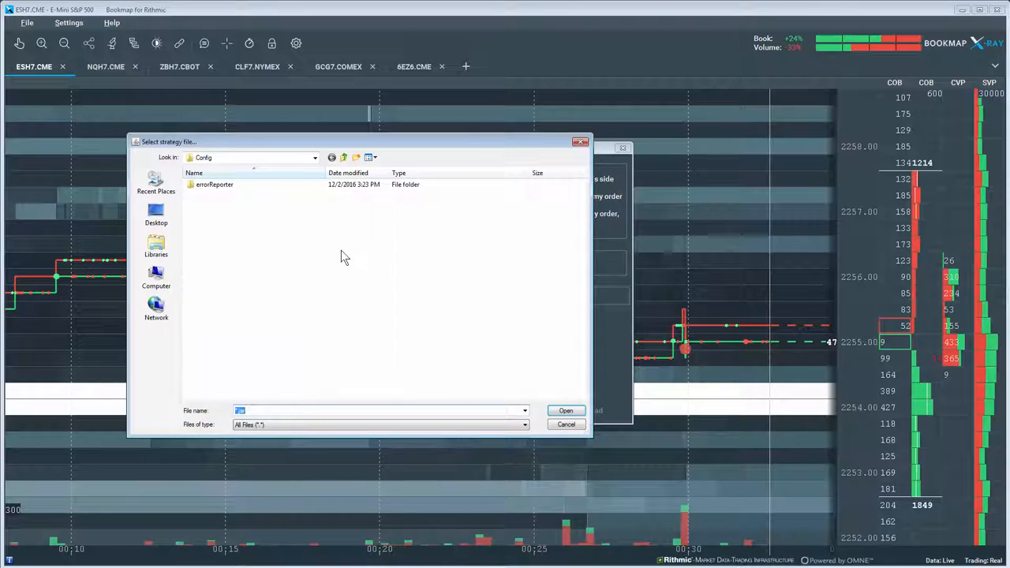
pyautogui.moveTo(292, 234)
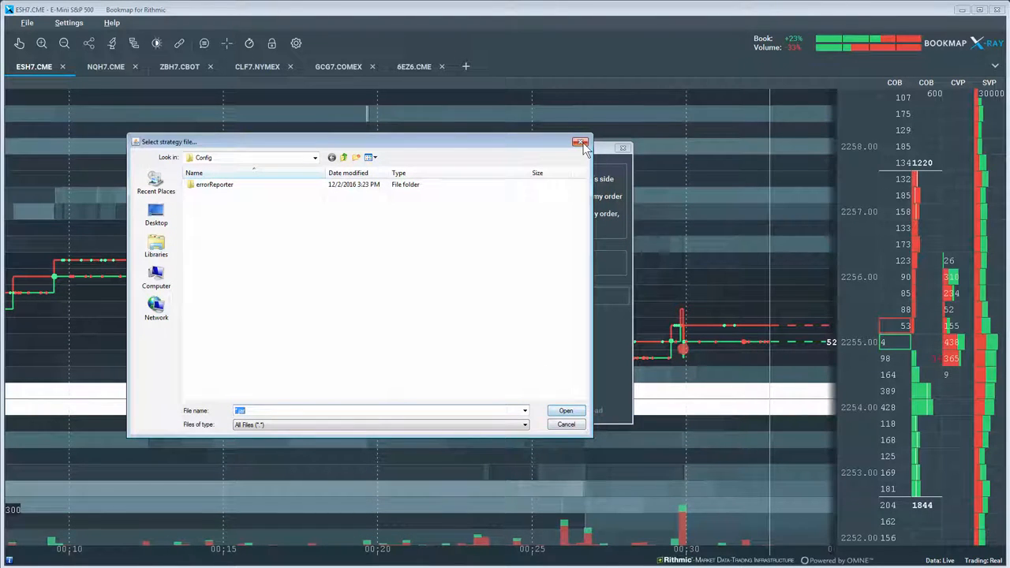
# - Cancel the file picker and select Chase to view its description in the strategies list
pyautogui.click(580, 142)
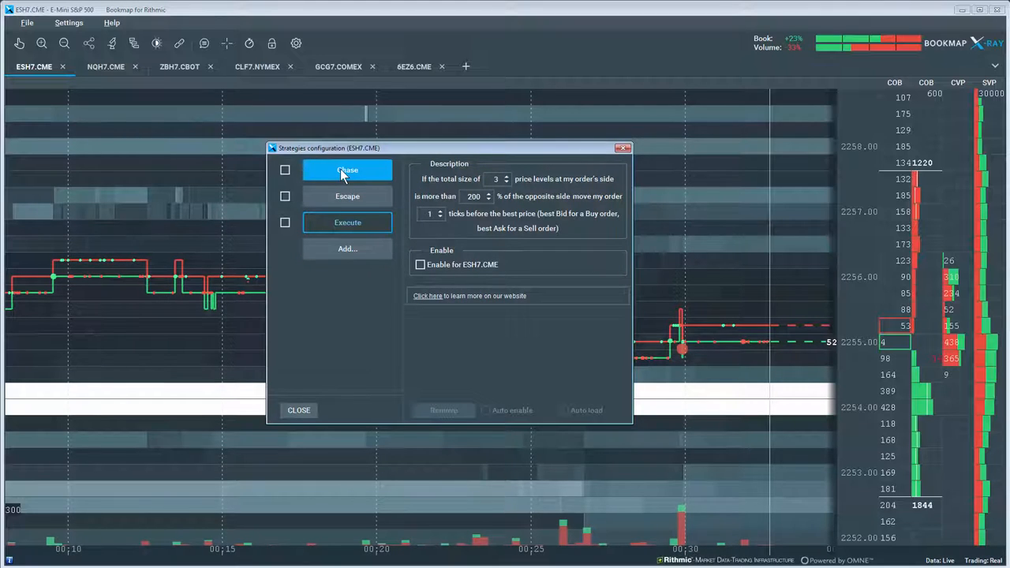
pyautogui.click(347, 170)
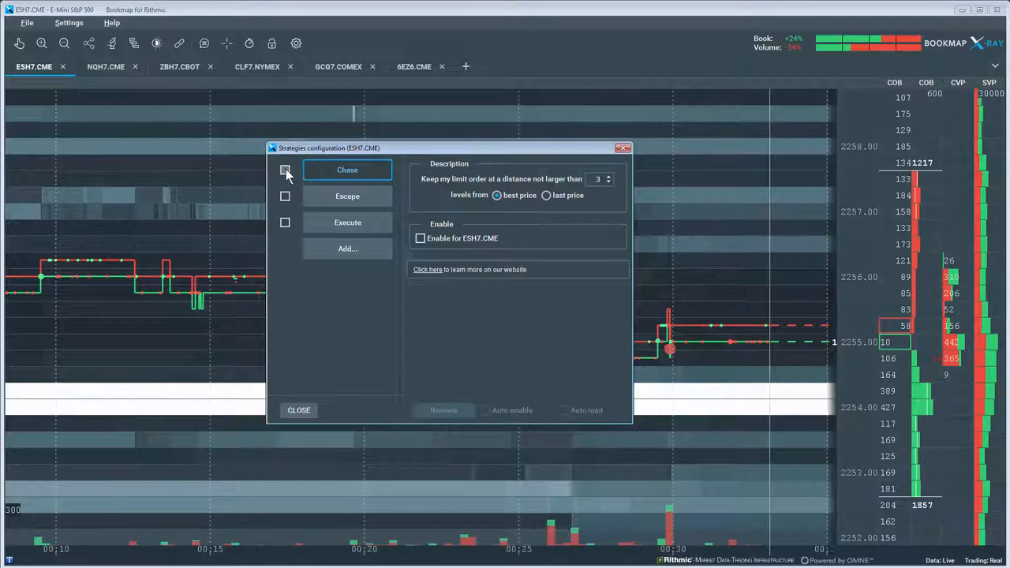
# - Switch the Chase strategy on and tick 'Enable for ESH7.CME'
pyautogui.click(284, 170)
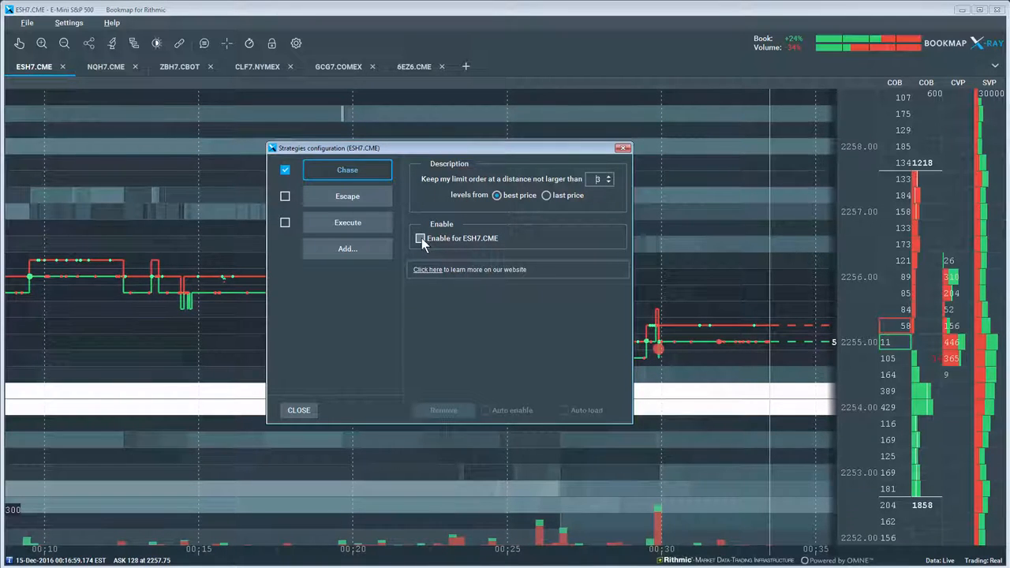
pyautogui.click(420, 237)
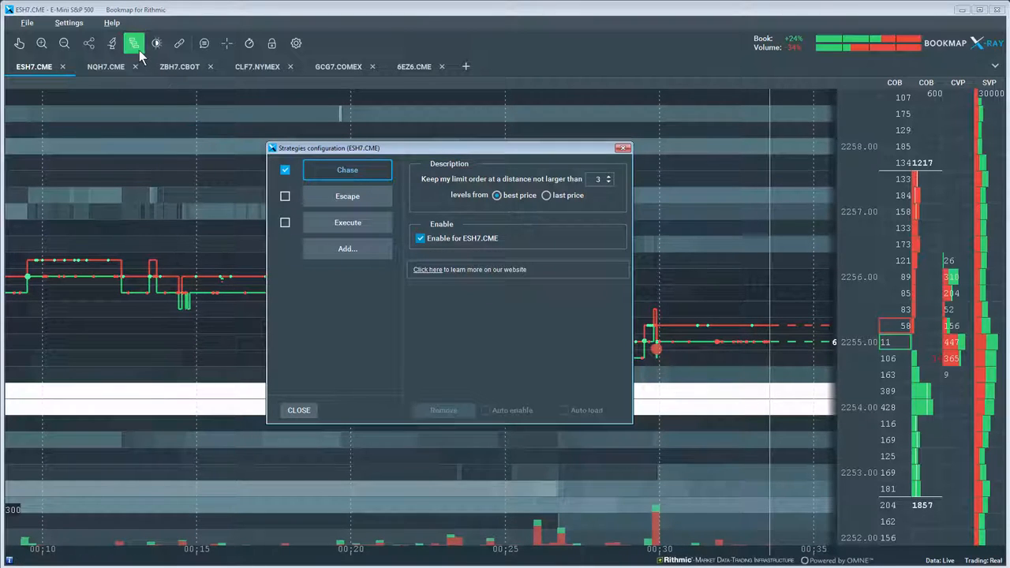
pyautogui.moveTo(134, 44)
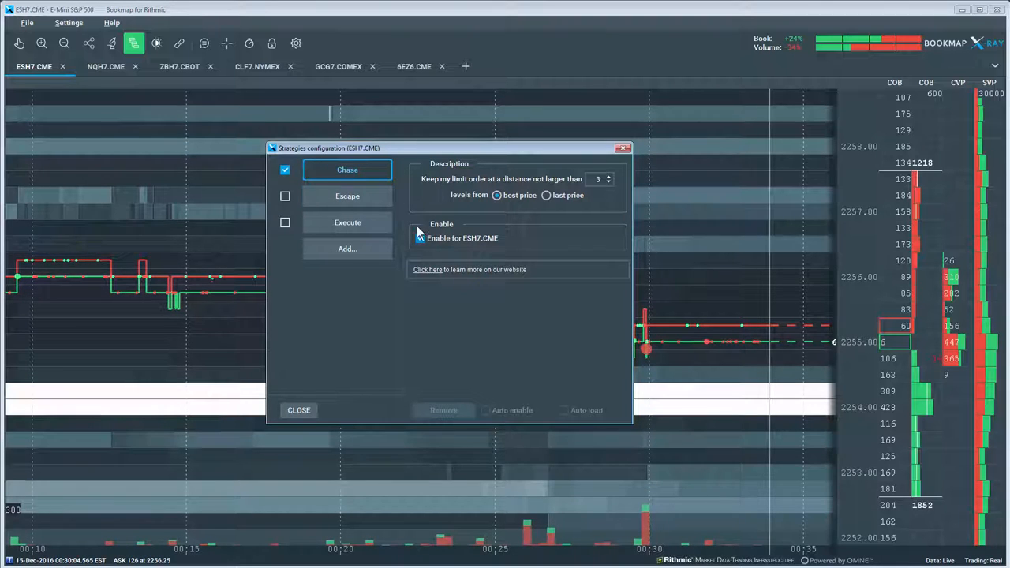
# - Leave Chase checked and enabled for ESH7.CME, then close the strategies configuration
pyautogui.click(419, 236)
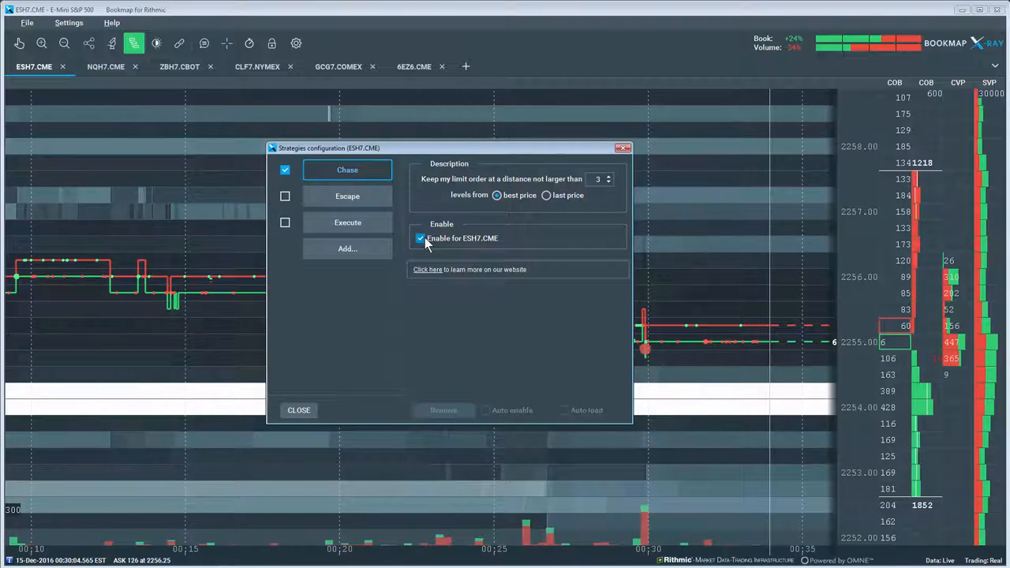
pyautogui.click(420, 237)
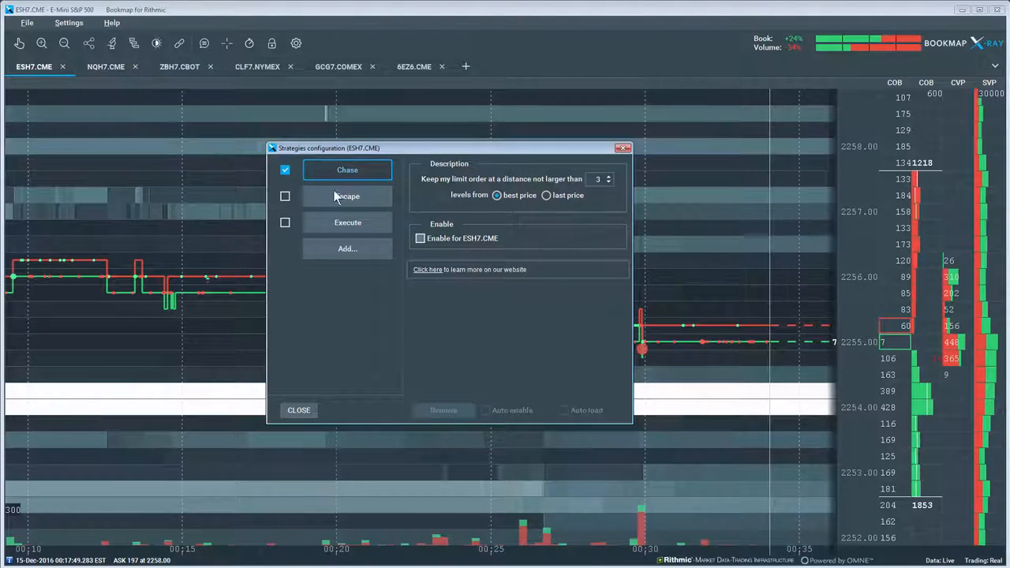
pyautogui.click(419, 237)
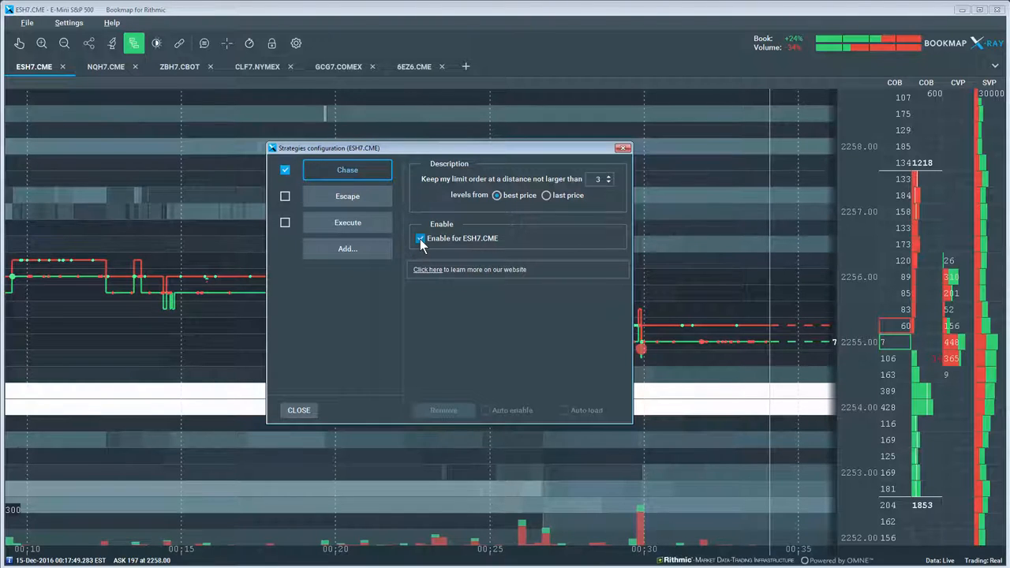
pyautogui.click(284, 170)
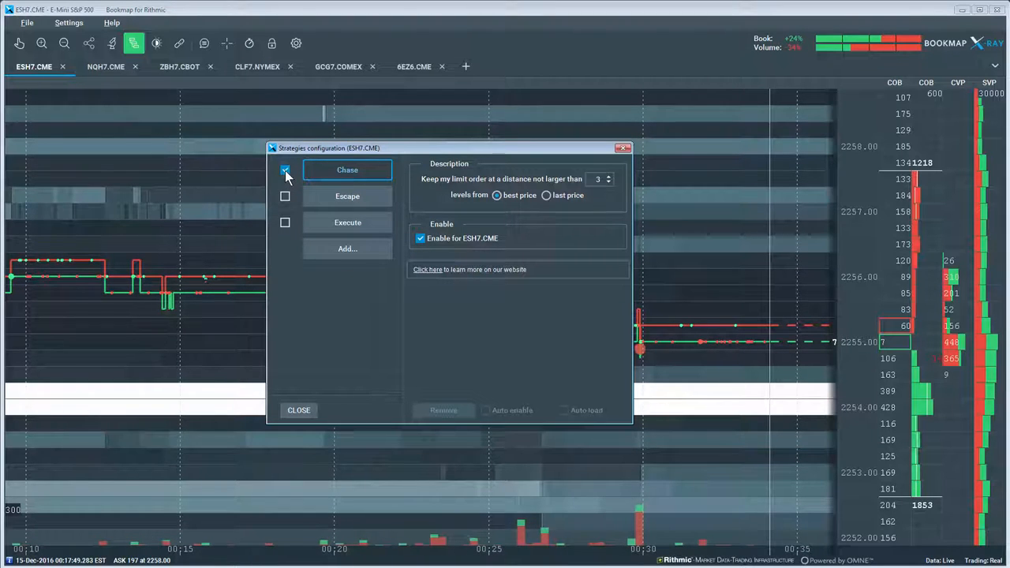
pyautogui.click(284, 170)
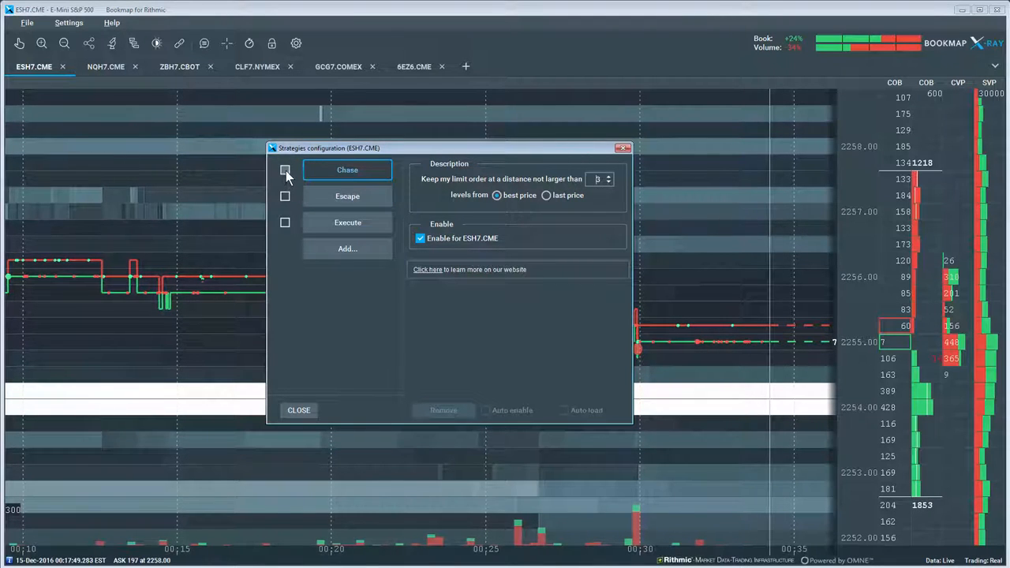
pyautogui.click(284, 171)
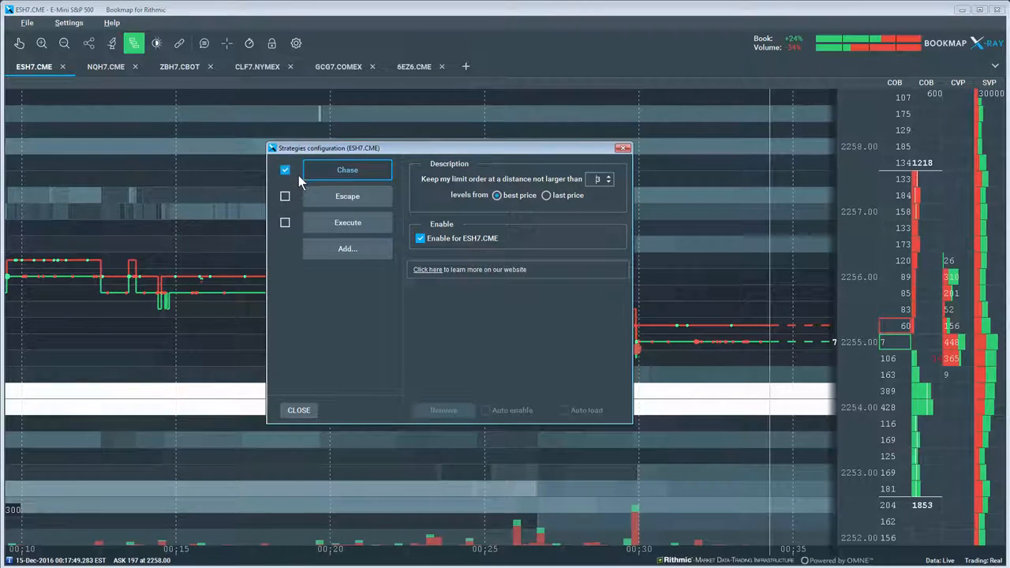
pyautogui.click(299, 410)
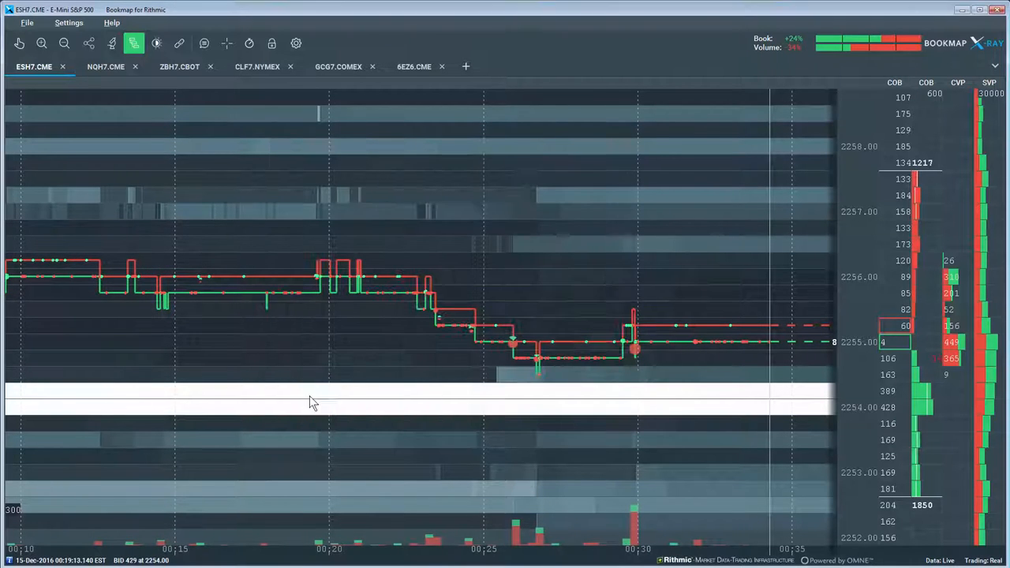
# - Show the trade control panel for ESH7.CME and tick Enable to allow trading
pyautogui.click(272, 44)
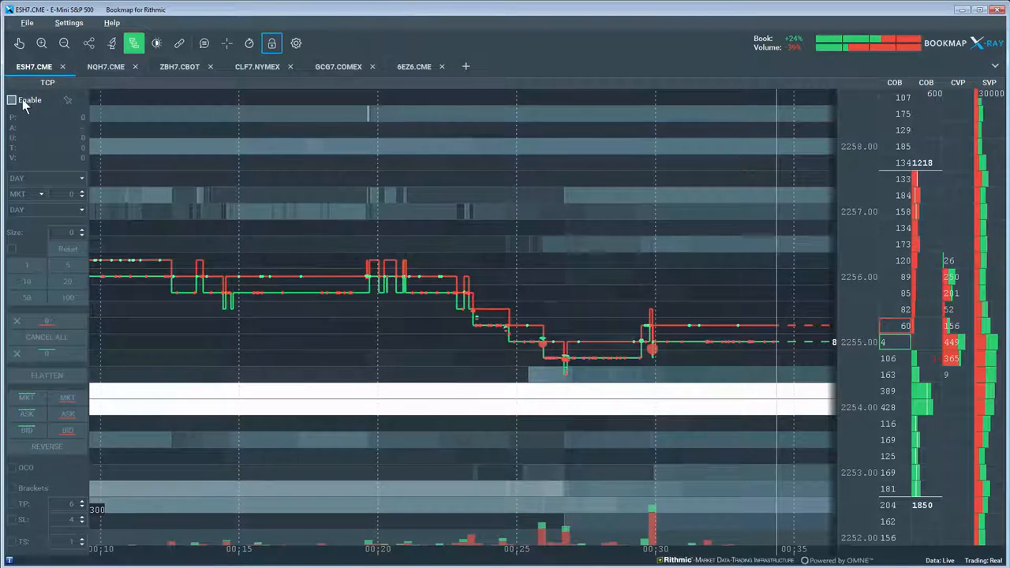
pyautogui.click(13, 99)
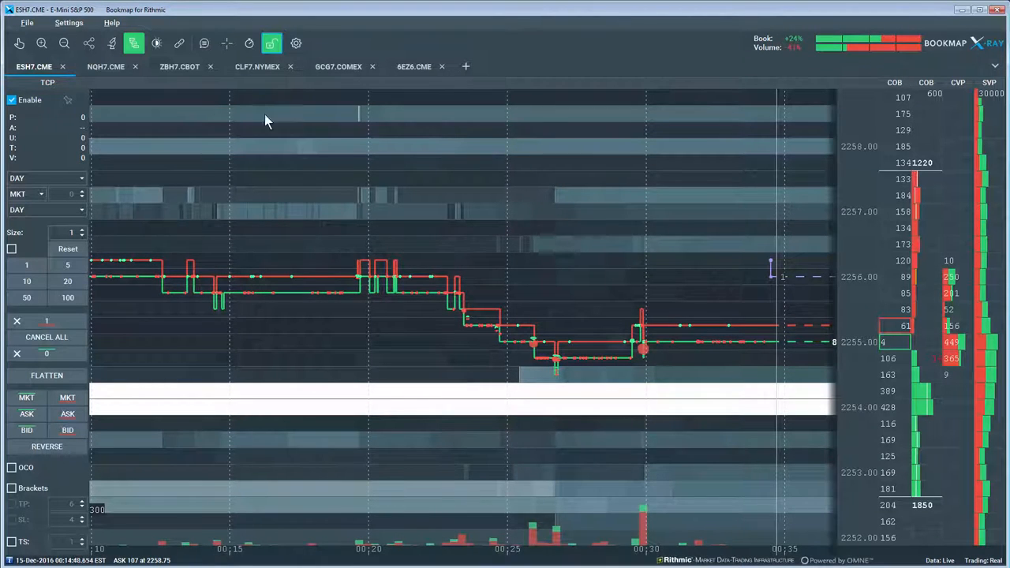
pyautogui.moveTo(668, 261)
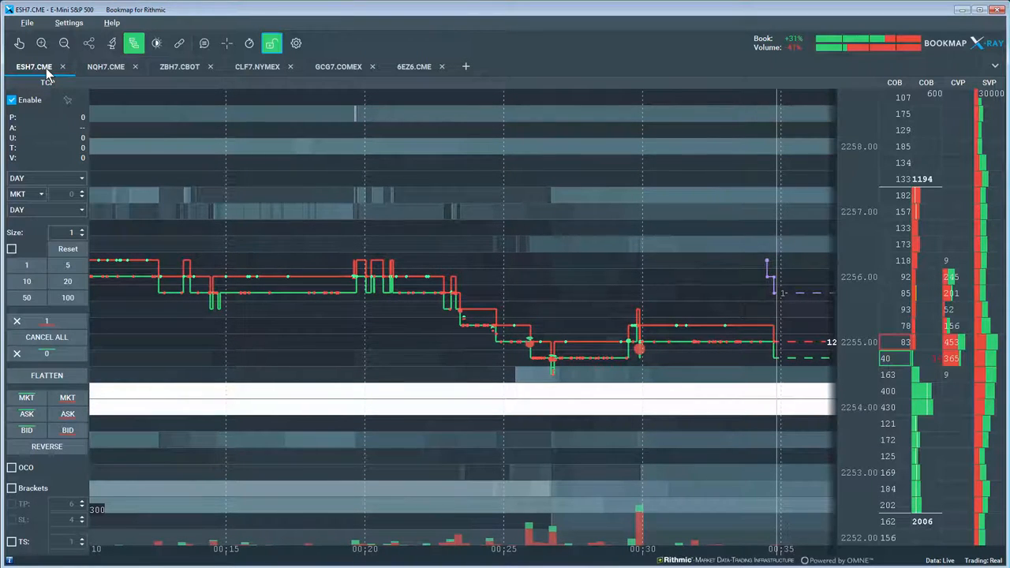
pyautogui.moveTo(135, 44)
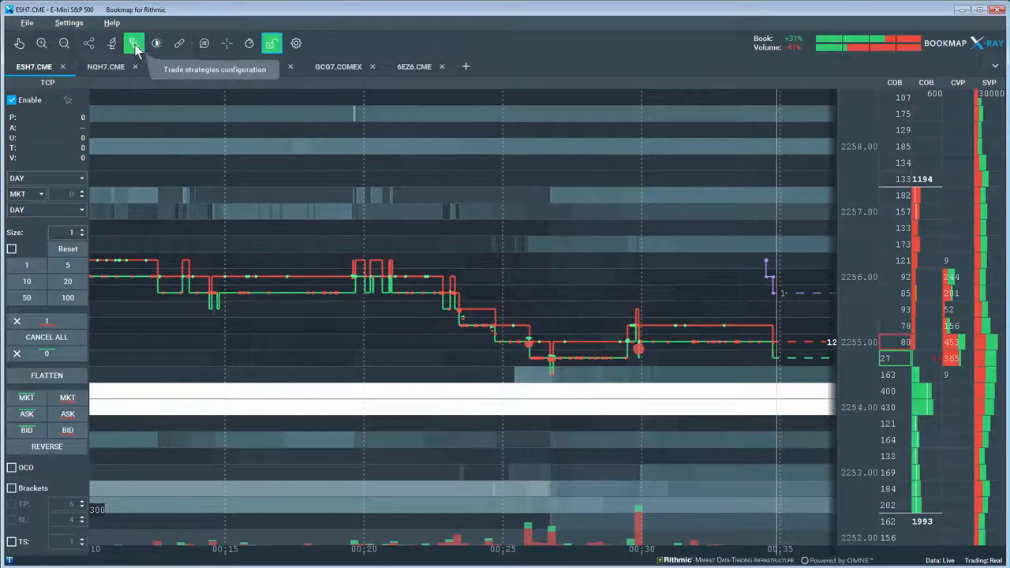
# - Reopen strategies configuration, untick 'Enable for ESH7.CME' and uncheck the Chase strategy
pyautogui.click(134, 44)
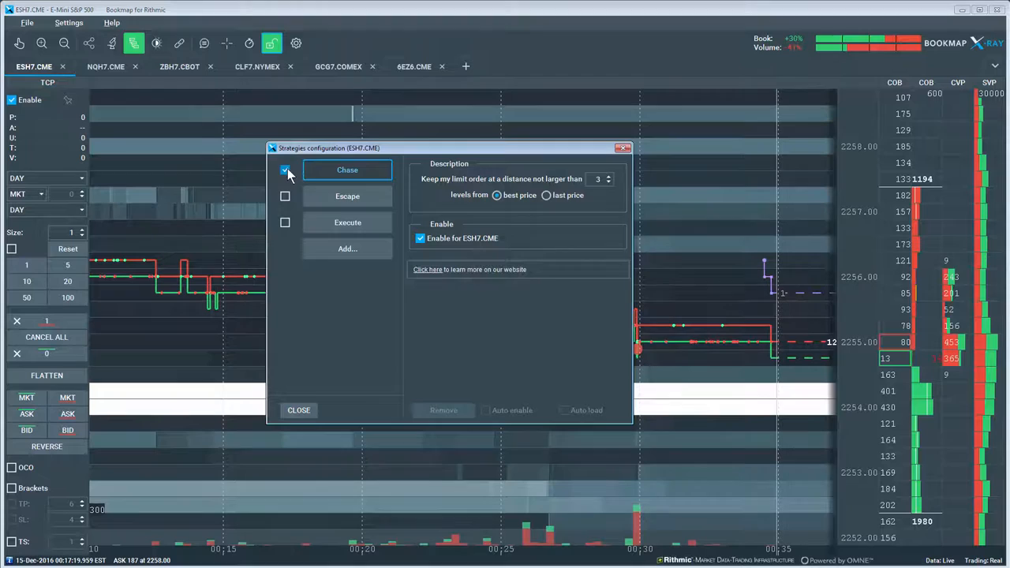
pyautogui.click(284, 170)
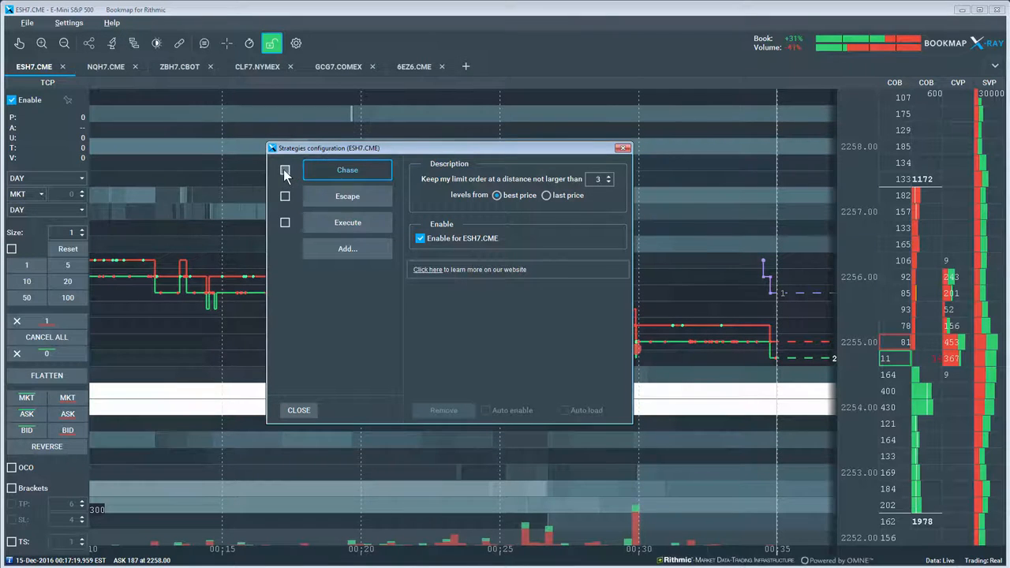
pyautogui.click(284, 170)
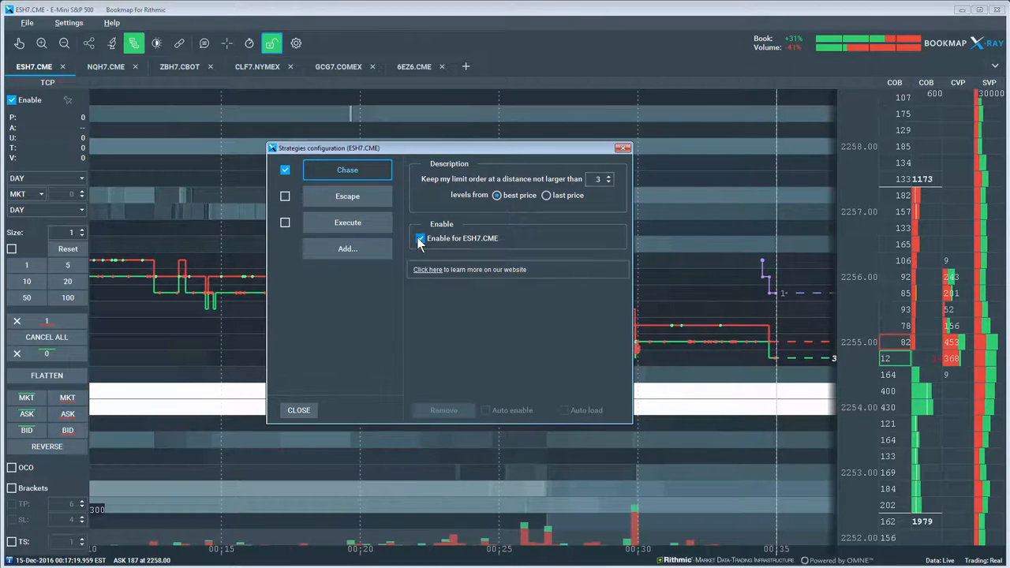
pyautogui.click(420, 237)
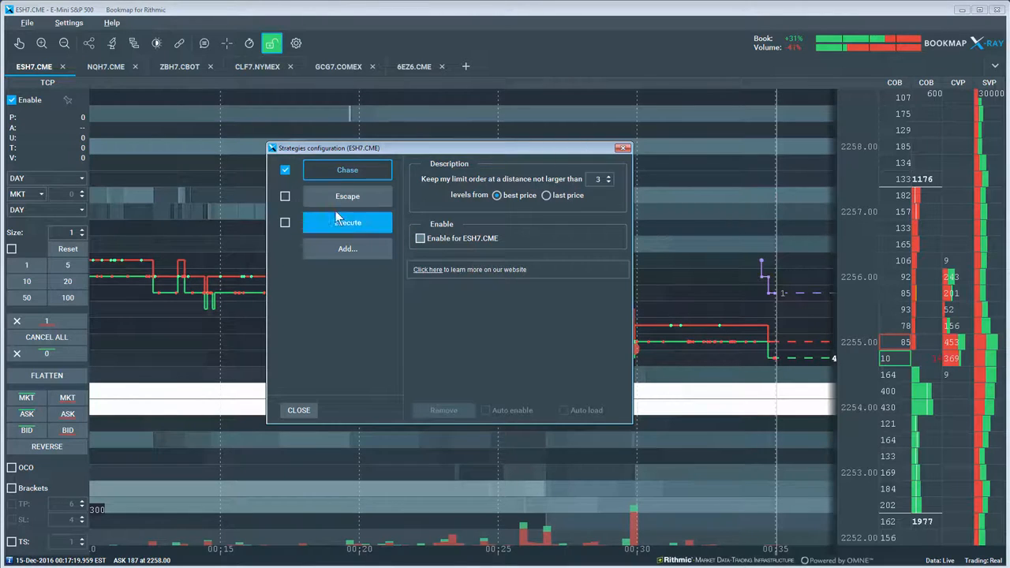
pyautogui.click(284, 170)
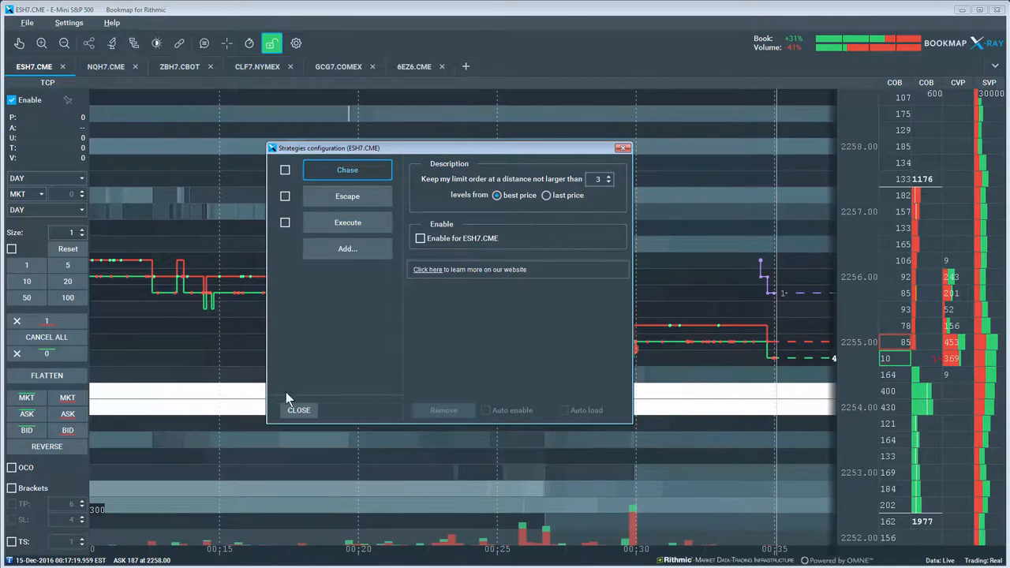